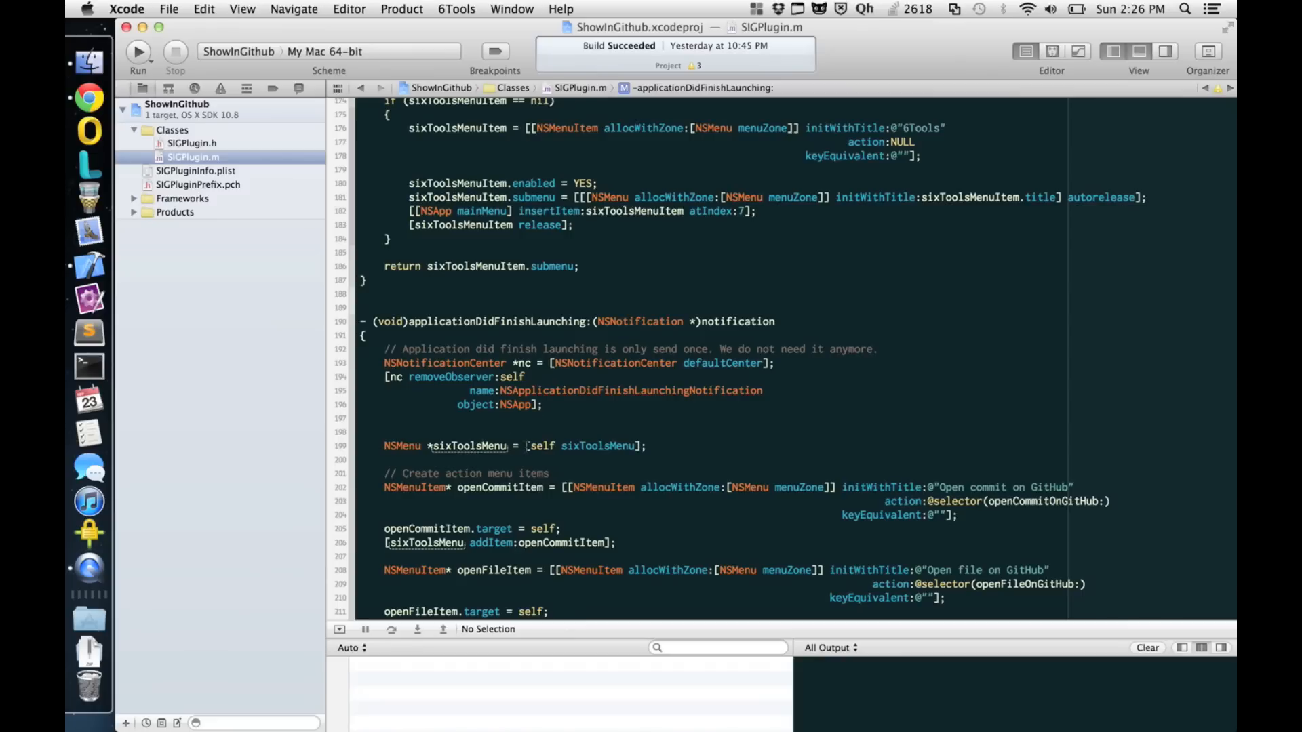
Use the 6Tools menu's 'Open commit on GitHub' to show SIGPlugin.m's commit diff in Chrome.
left_click(455, 9)
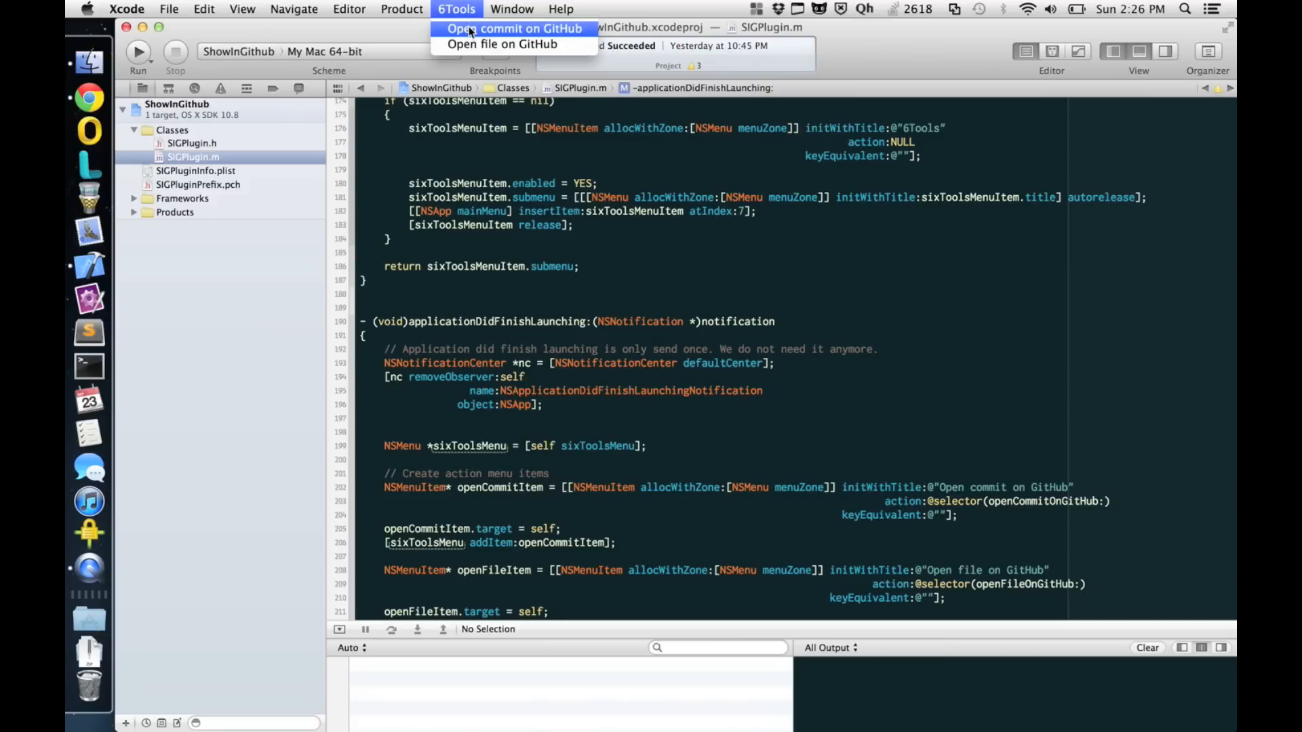
left_click(513, 29)
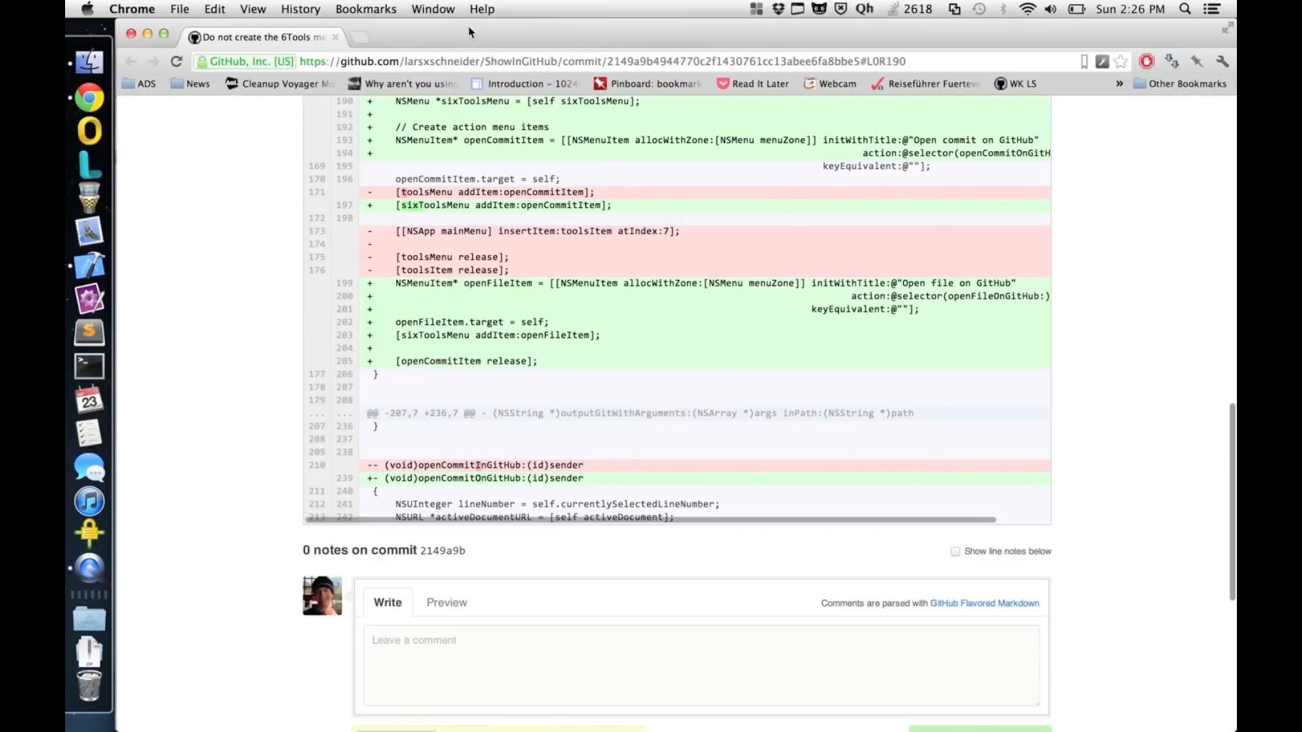
mouse_move(290, 230)
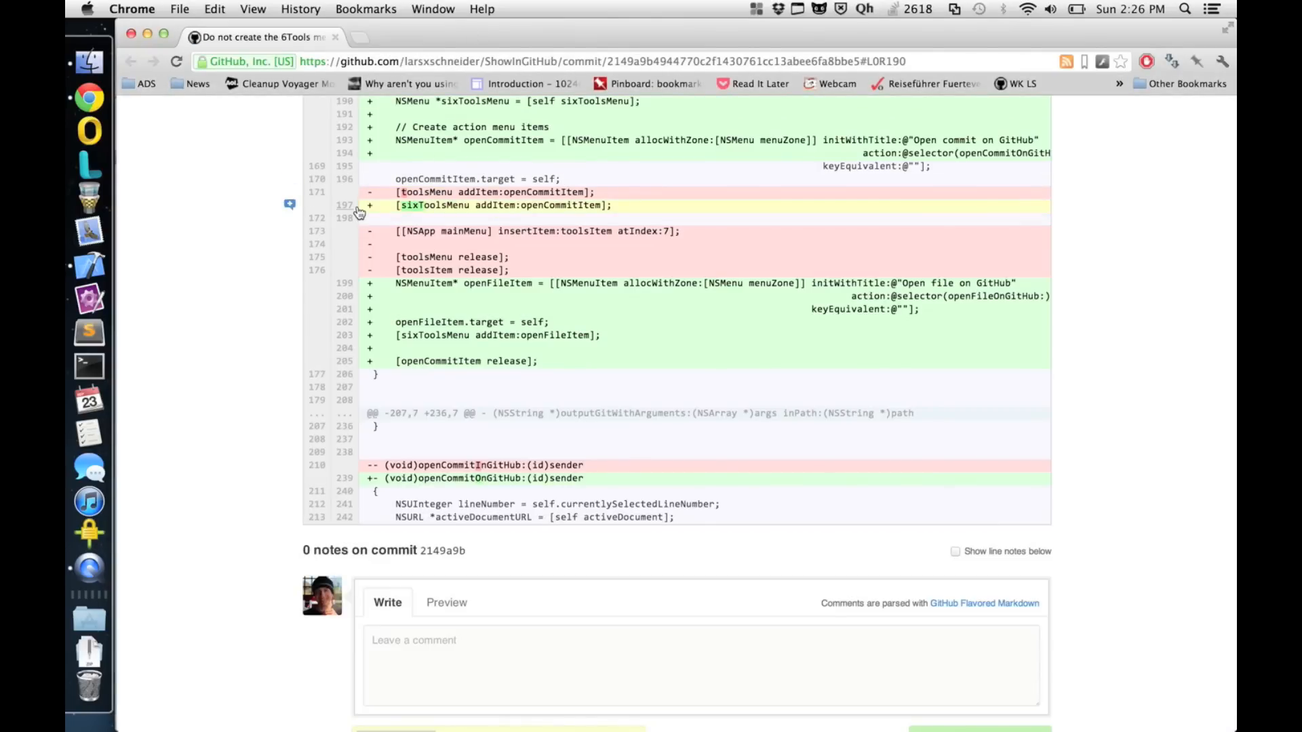
mouse_move(407, 249)
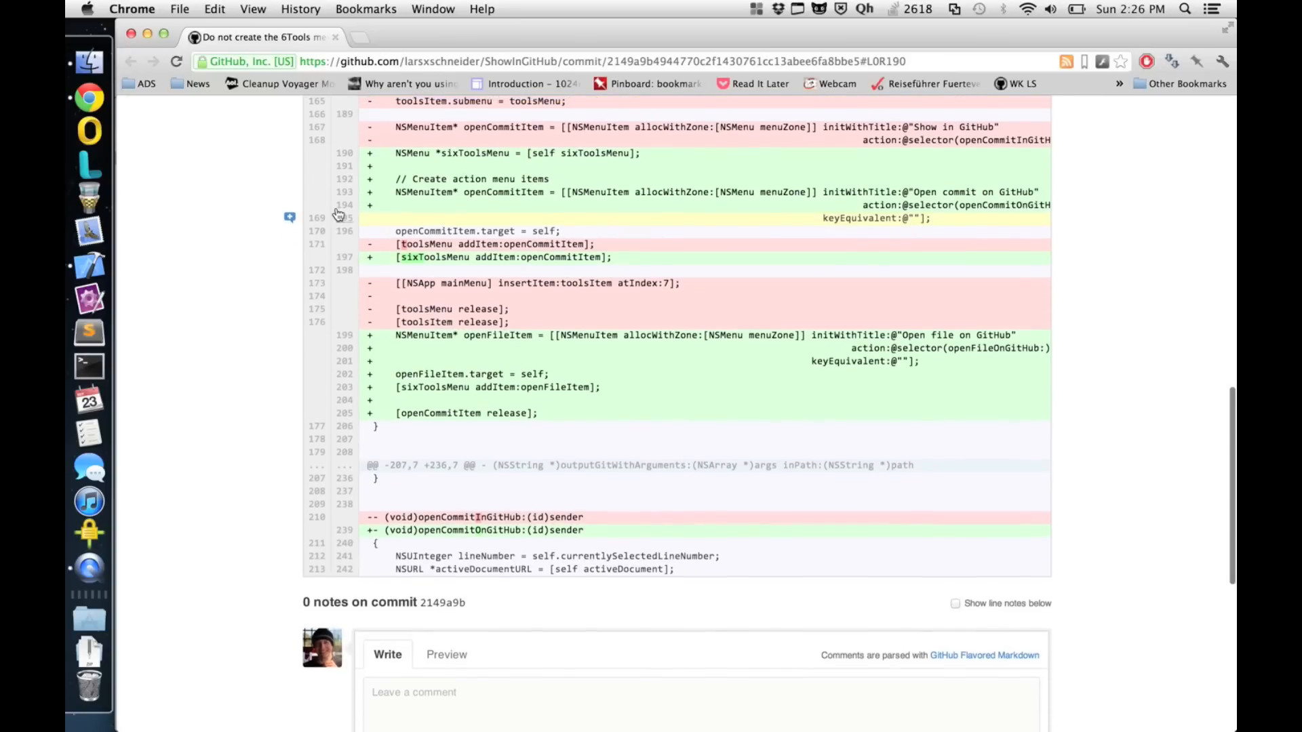
Scroll the diff up to line 190 and open a comment form on that line.
scroll("up", 3)
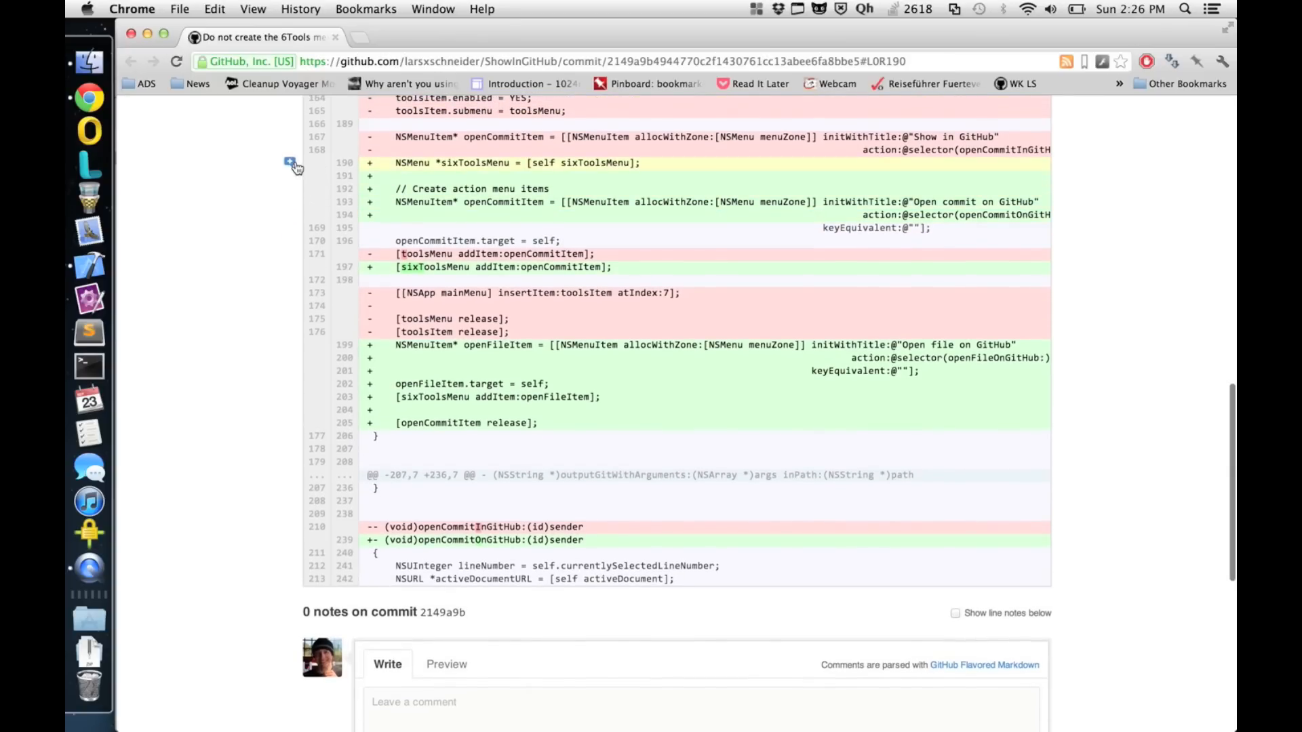
left_click(288, 163)
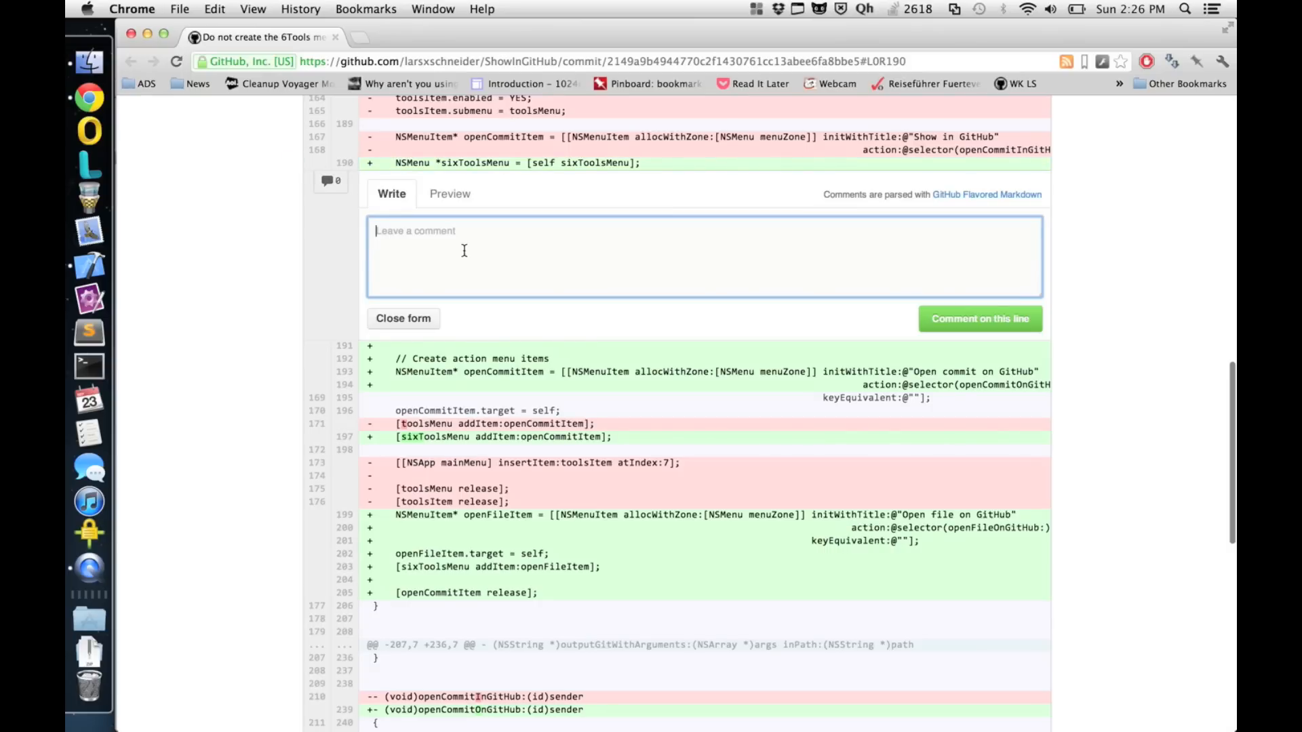
Post 'Test comment' as a line note on line 190 of the diff.
type("Test co")
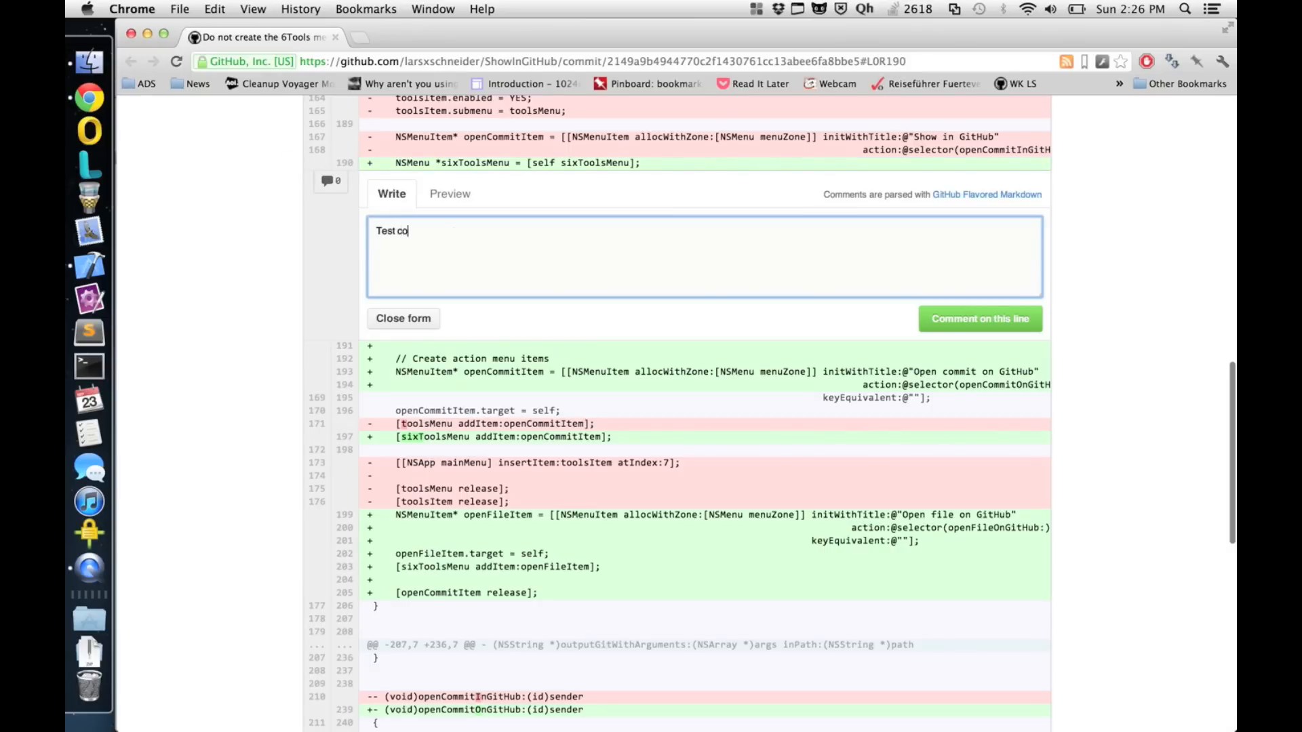
type("mment")
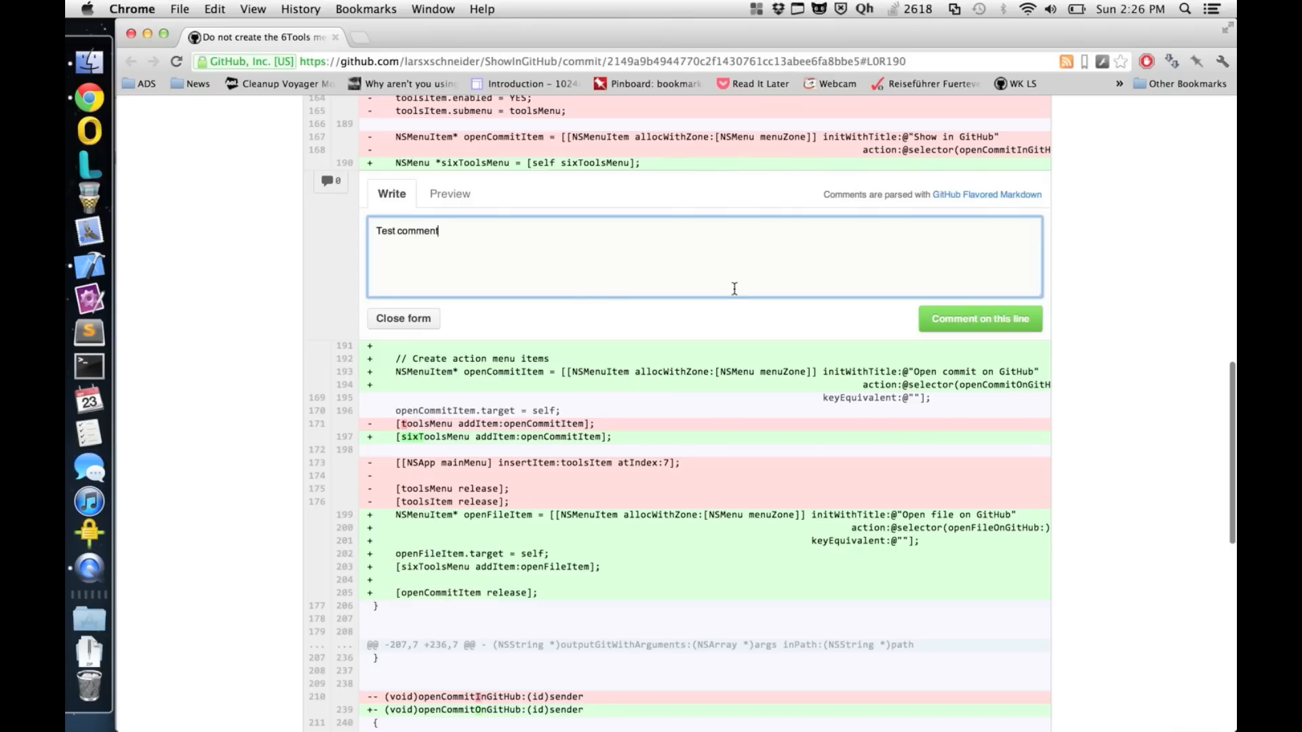
left_click(978, 318)
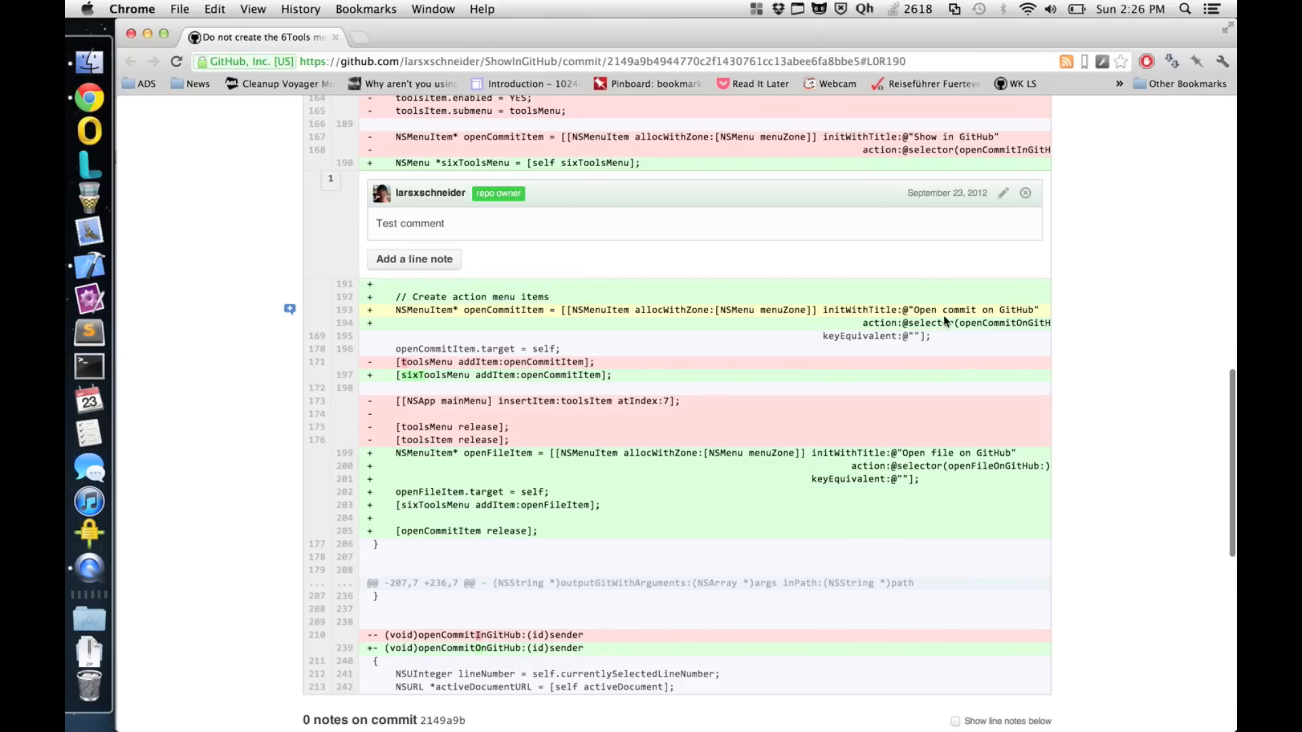
mouse_move(513, 240)
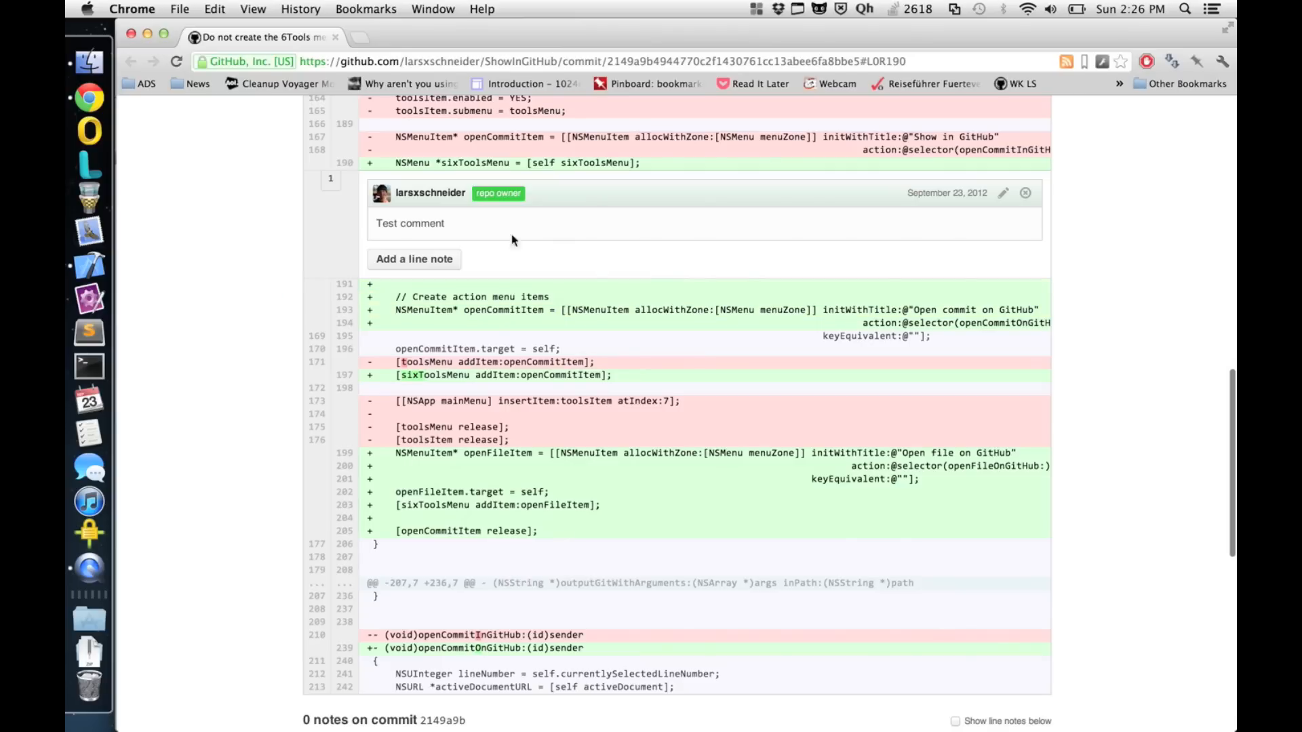
mouse_move(248, 236)
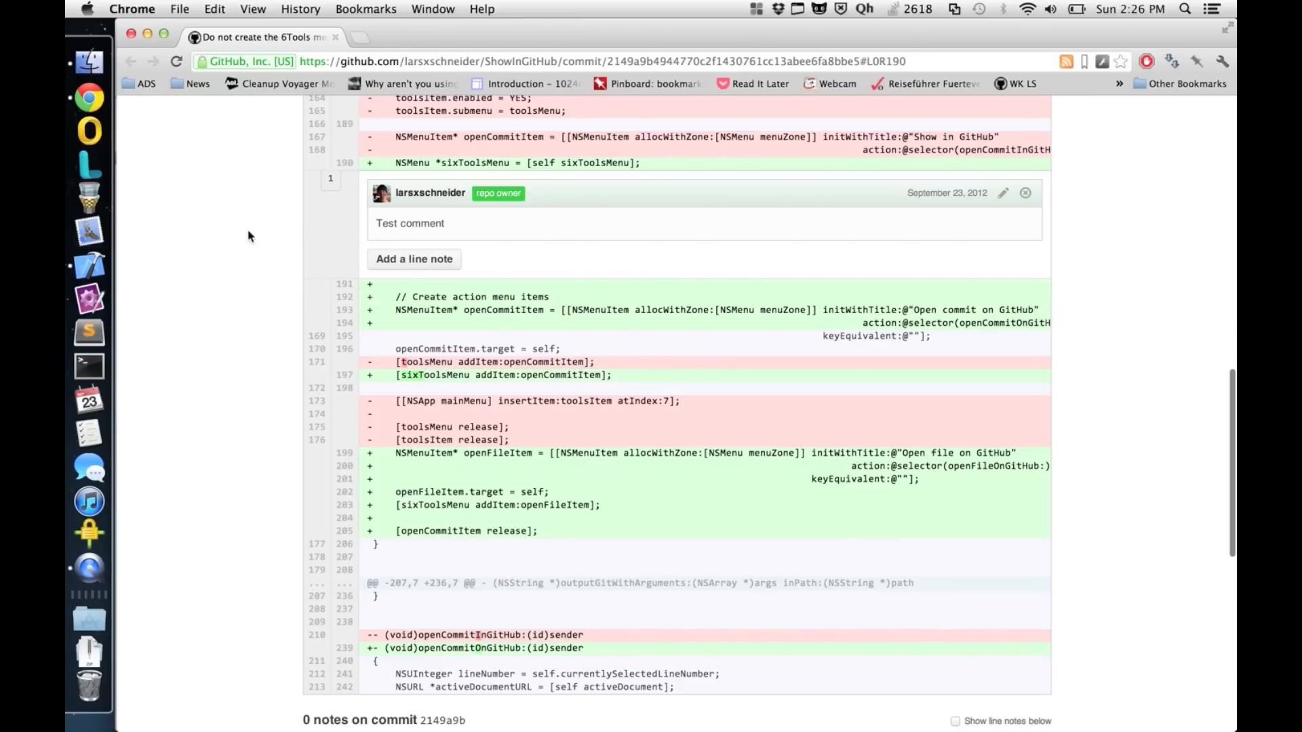
mouse_move(89, 265)
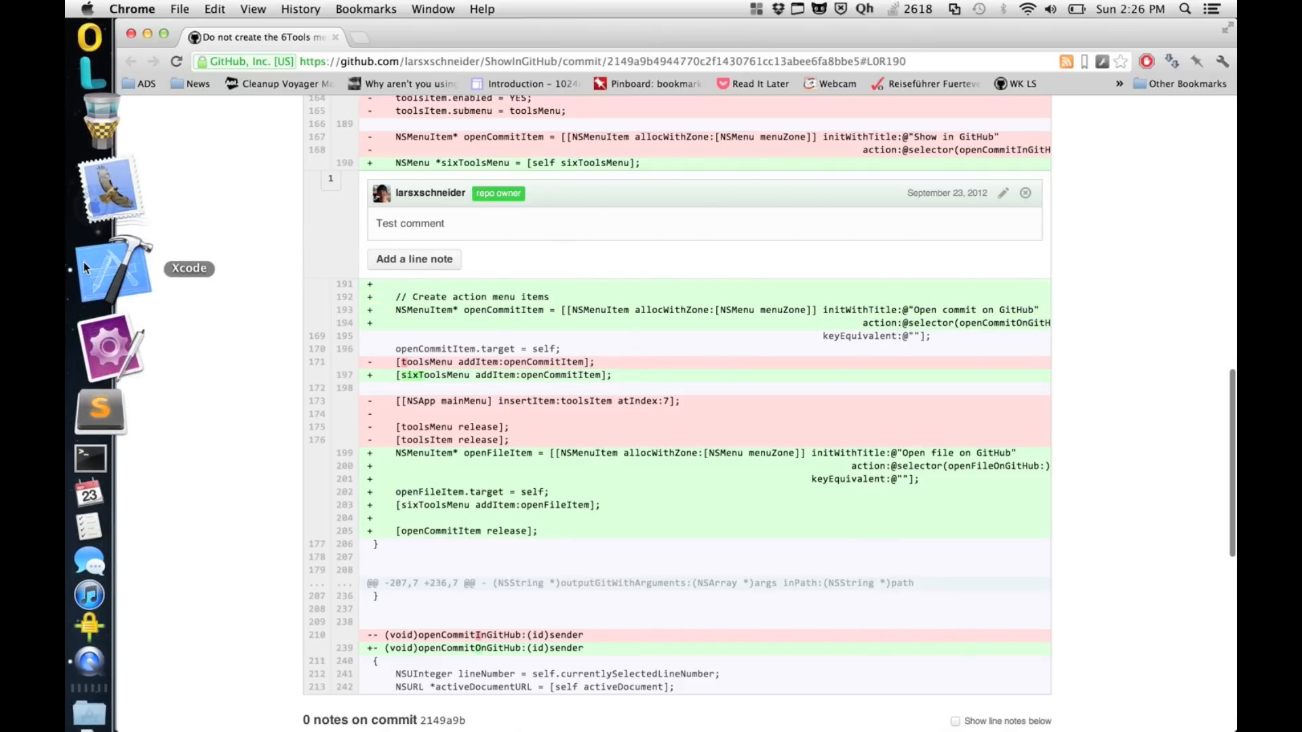
Return to Xcode, select lines 199–209 of SIGPlugin.m, and bring up the 6Tools menu.
left_click(110, 274)
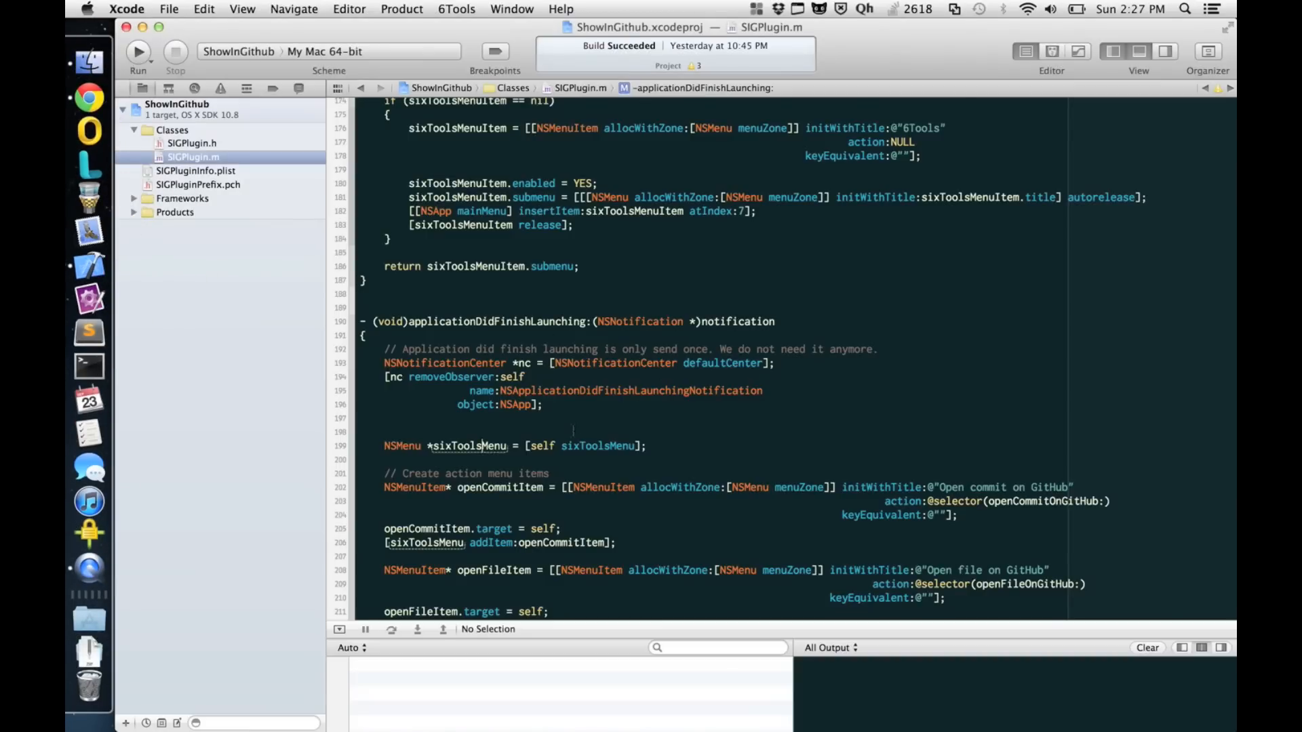
scroll("down", 3)
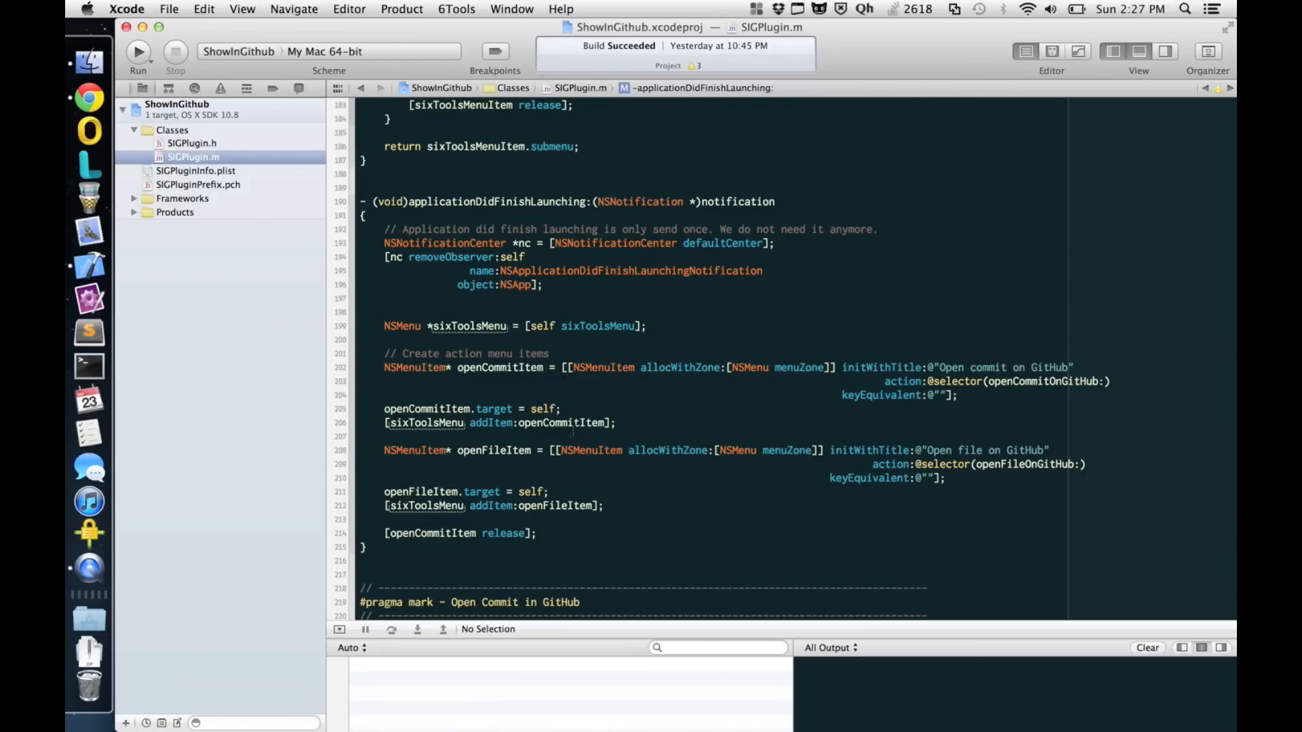
left_click(481, 325)
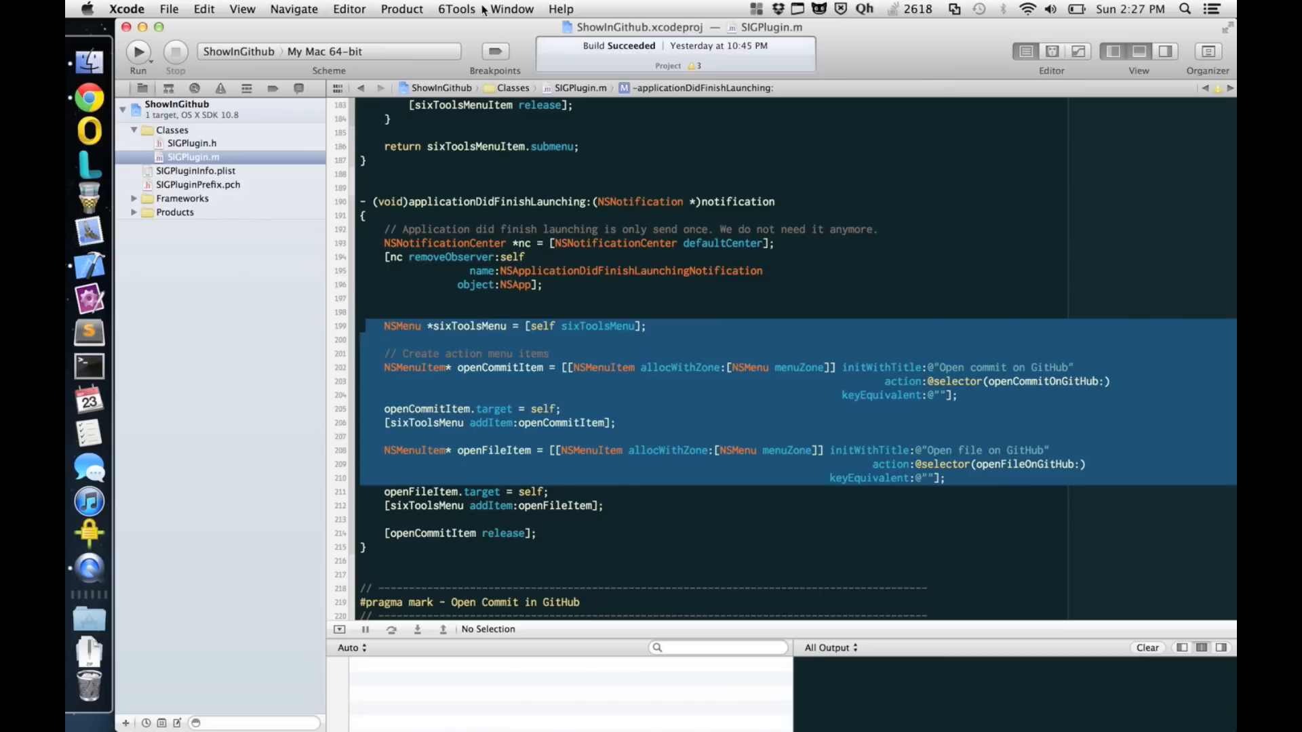
left_click(455, 9)
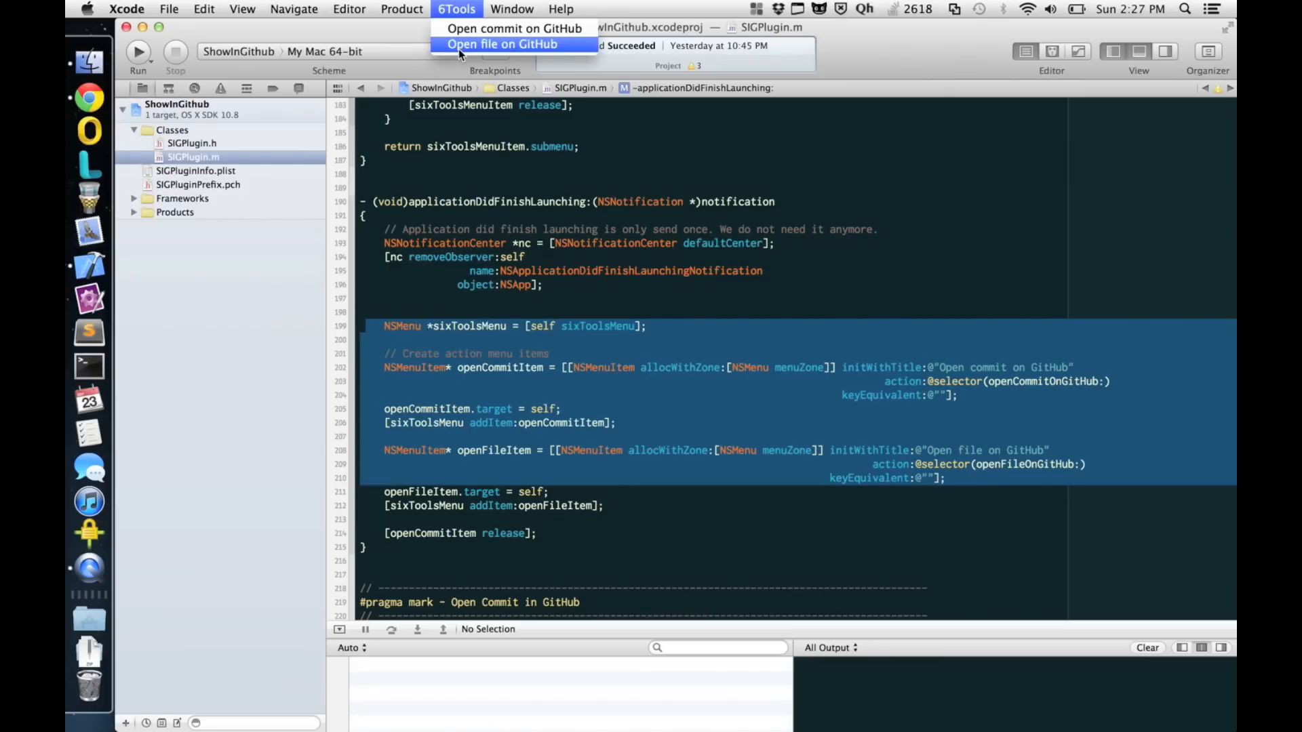
Open the selected lines of SIGPlugin.m on GitHub and scroll to the highlighted 199–210 block.
left_click(503, 45)
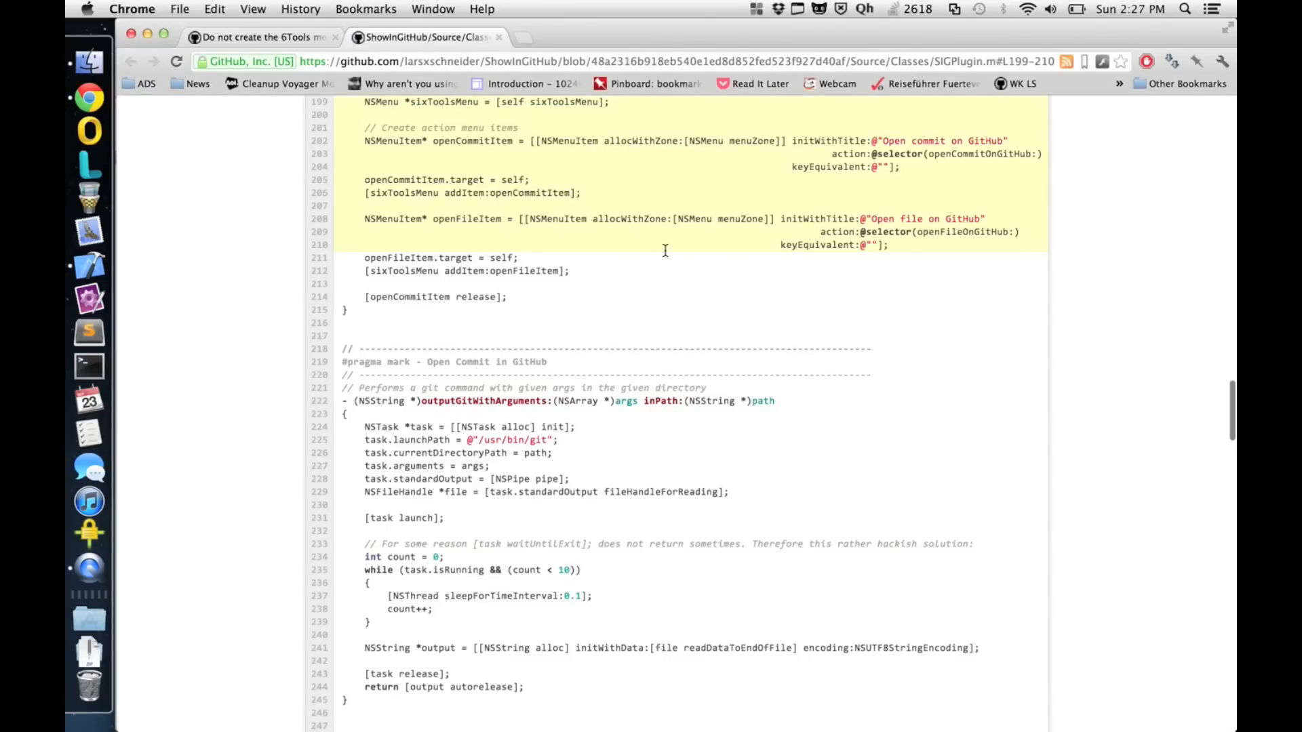
scroll("up", 3)
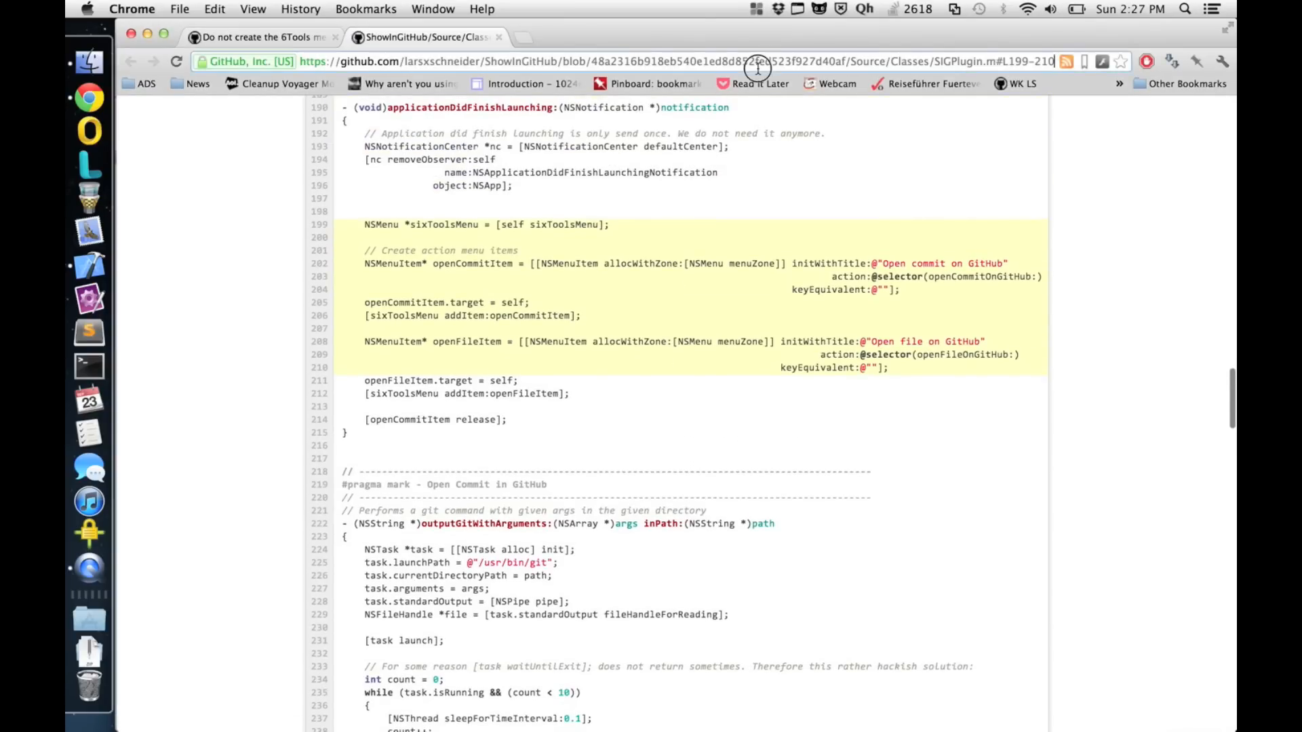